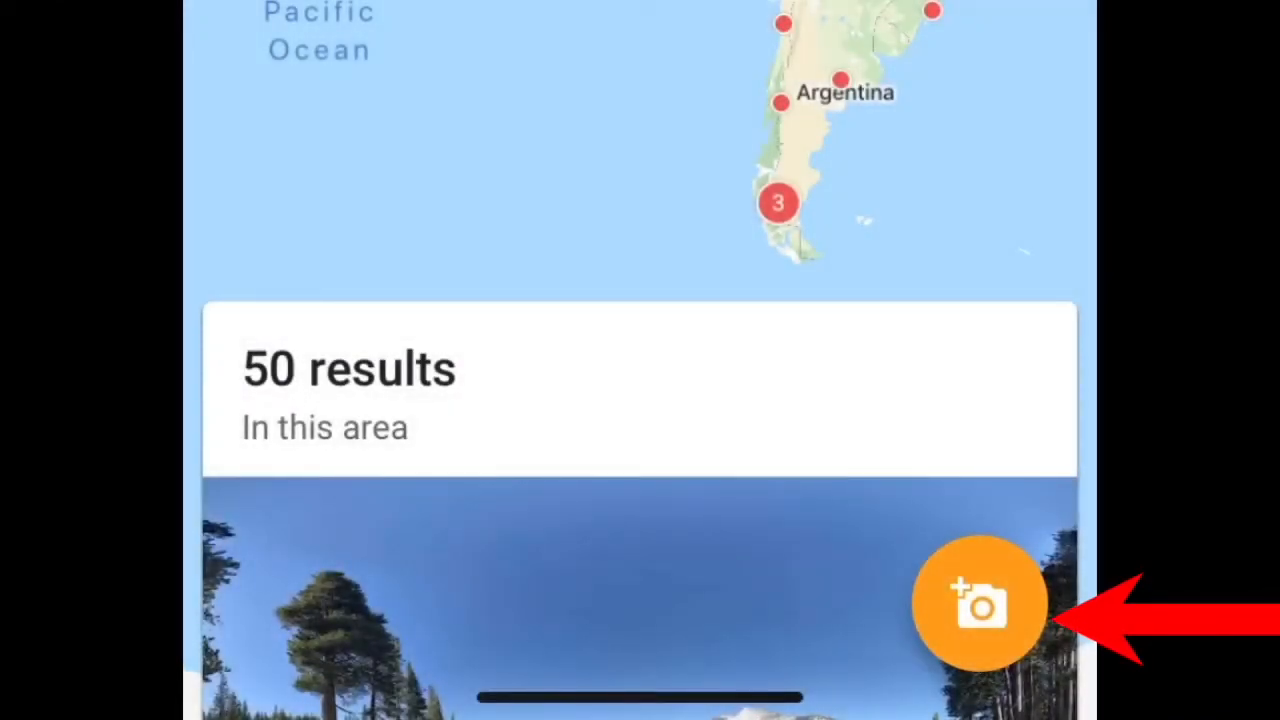
- Start a new 360 capture from the orange camera button
{"action": "left_click", "coordinate": [980, 604]}
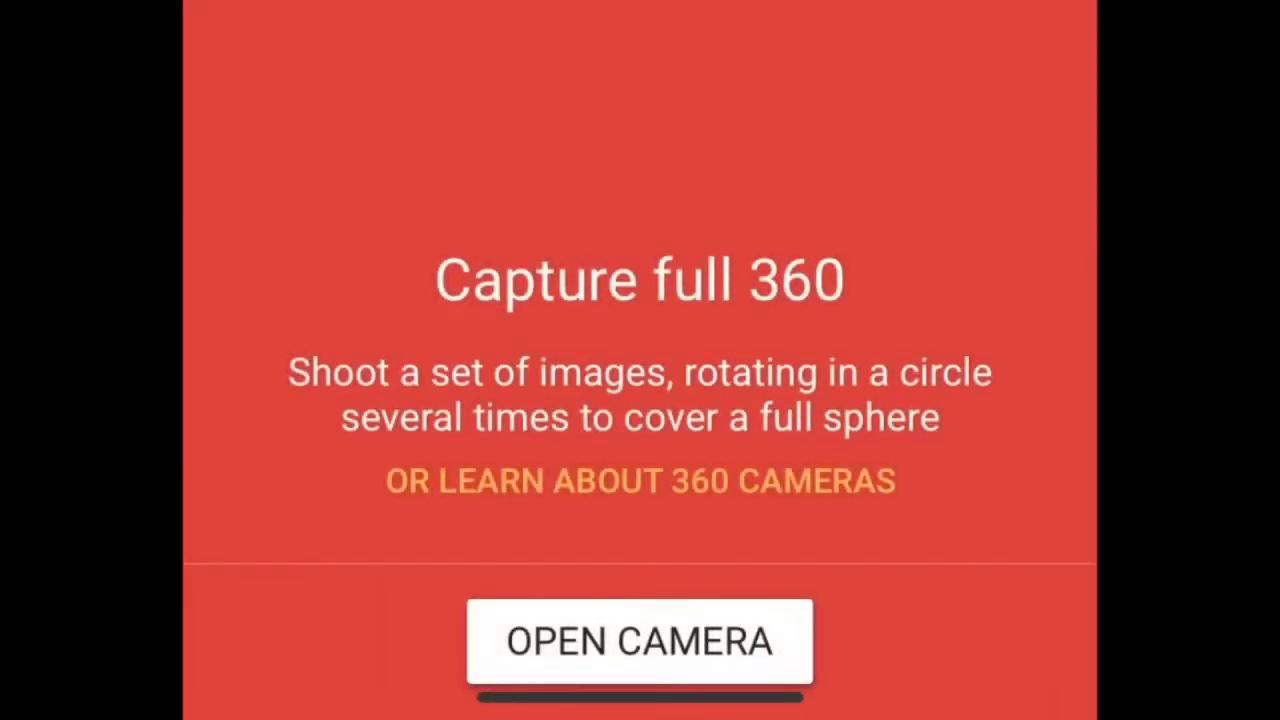
- Shoot the full photosphere with the camera and save it, leaving 1 ready to publish
{"action": "left_click", "coordinate": [640, 640]}
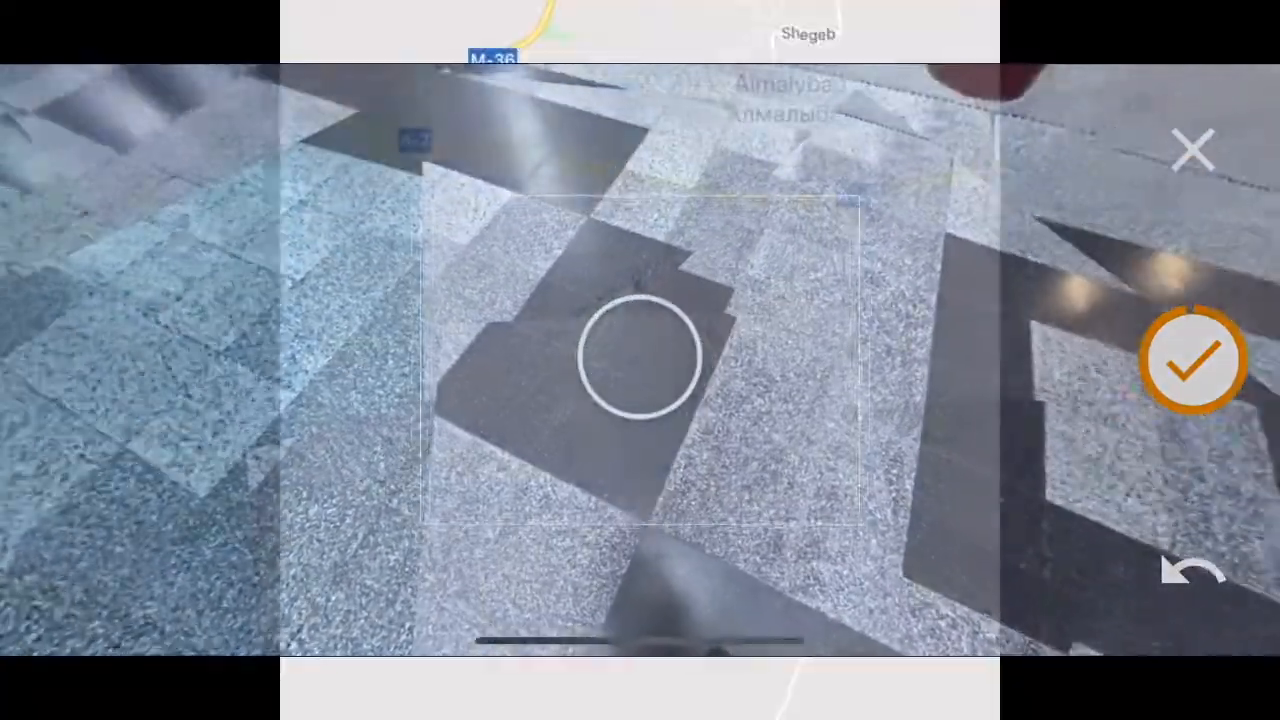
{"action": "left_click", "coordinate": [1196, 360]}
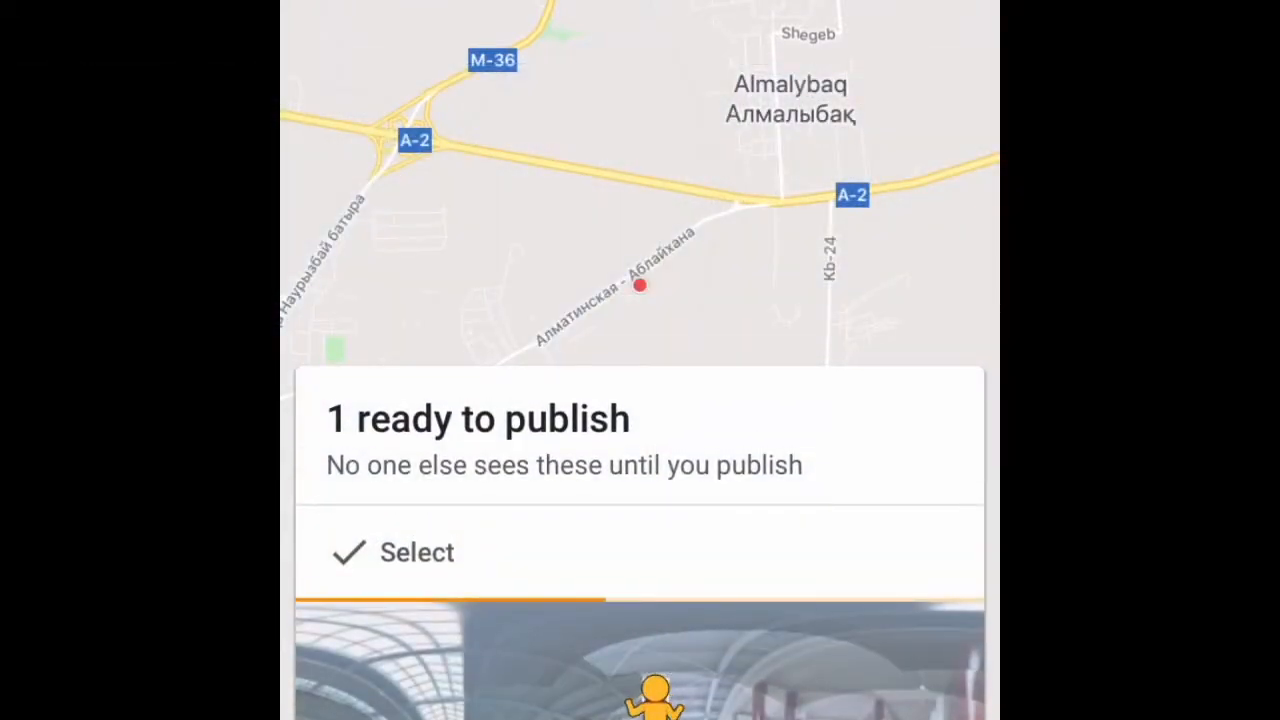